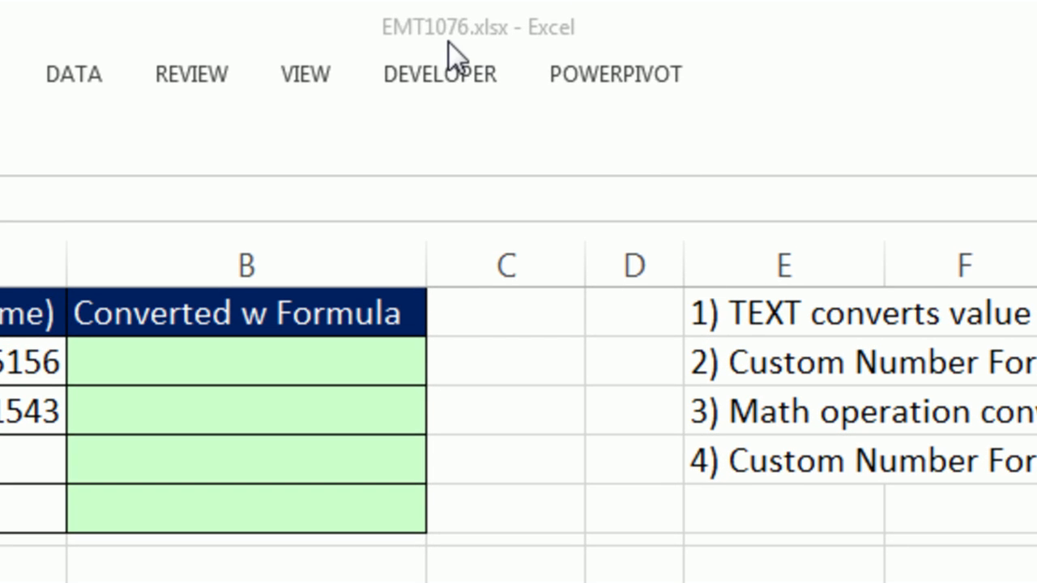
Step: Begin =TEXT(A2, in B2 after checking the stored 14-digit value in A2
click(243, 363)
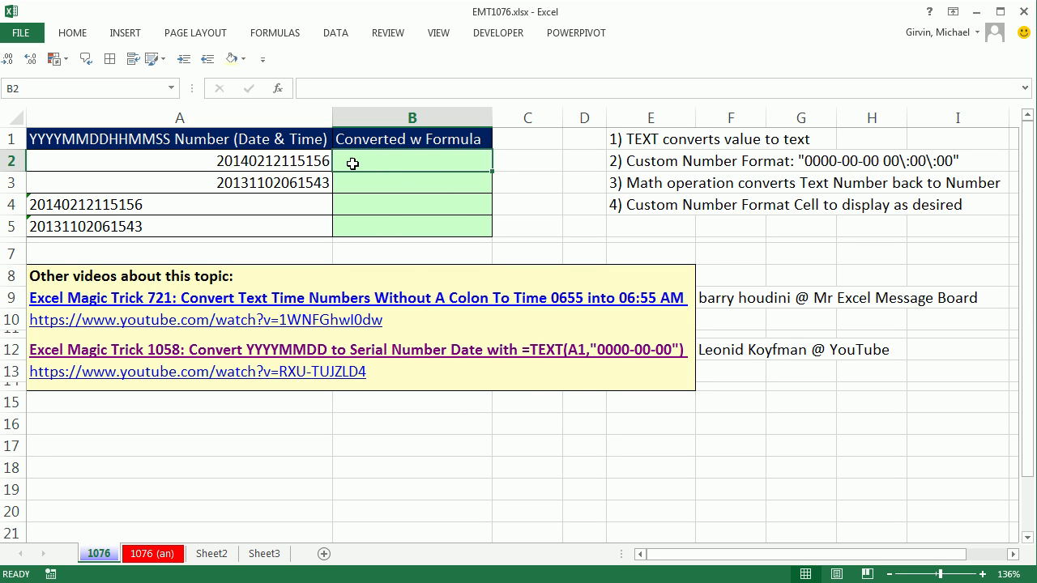
mouse_move(290, 165)
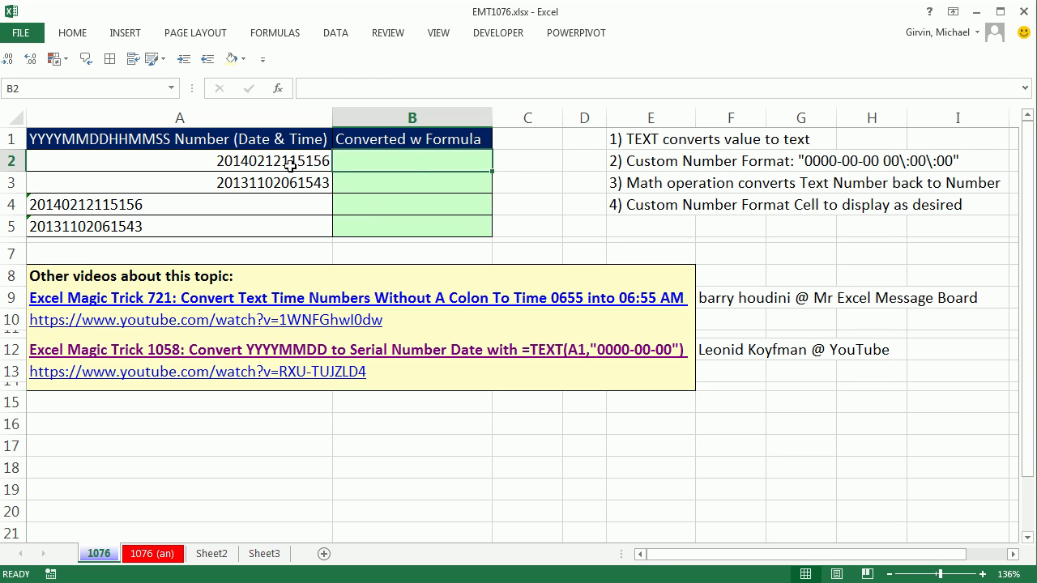
double_click(235, 160)
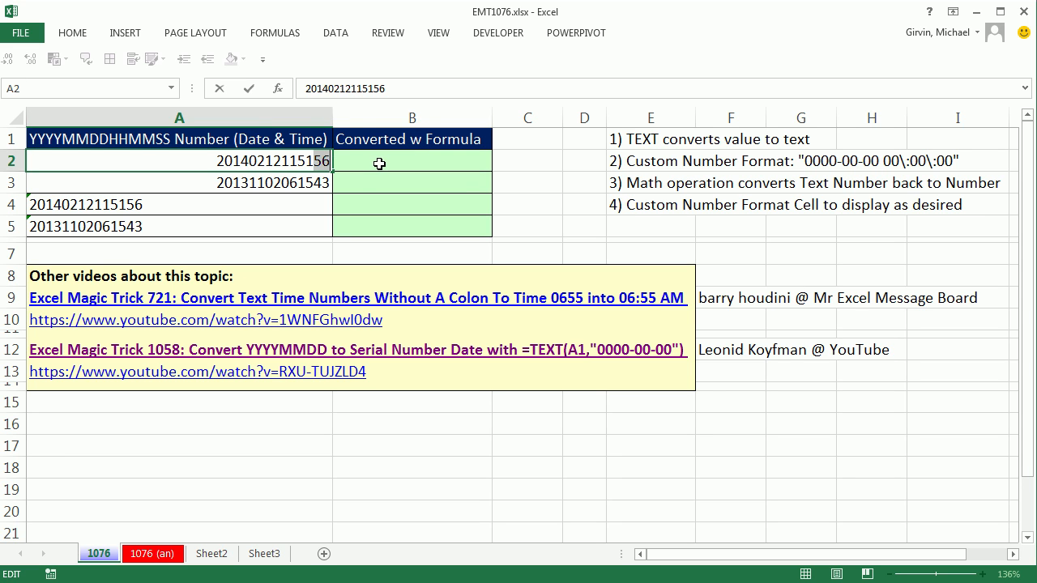
mouse_move(256, 154)
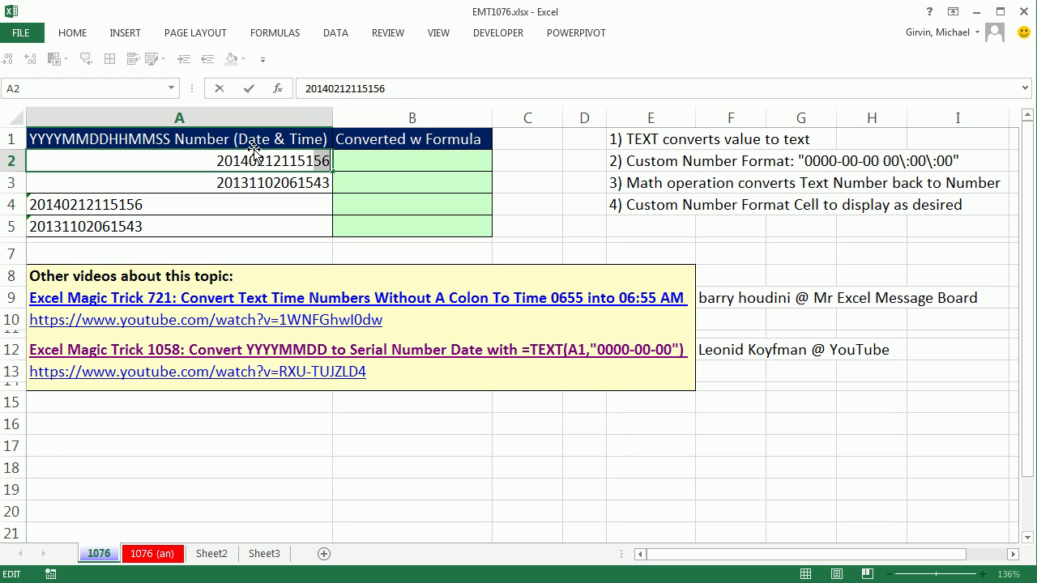
mouse_move(306, 107)
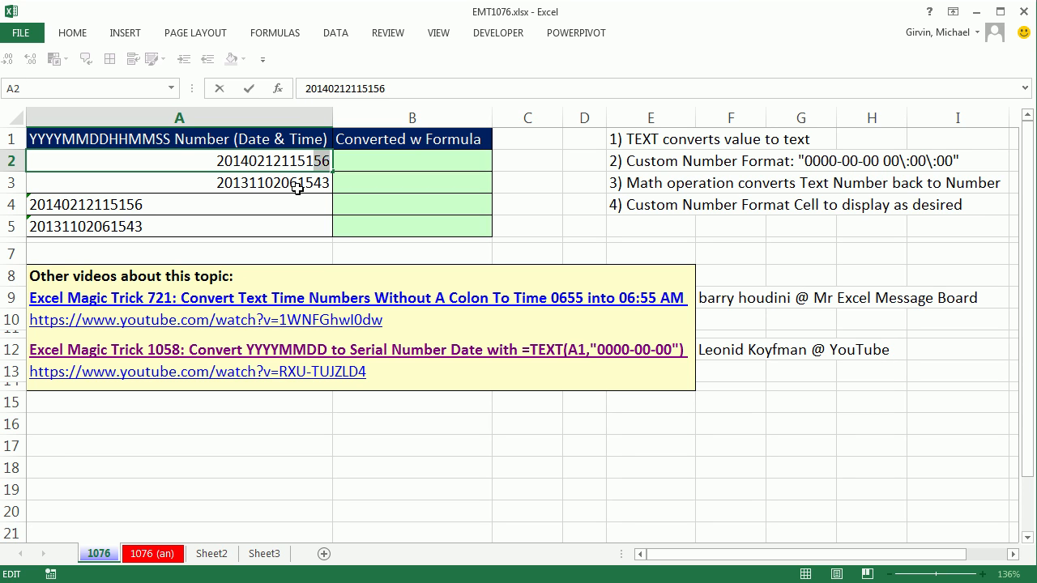
mouse_move(356, 169)
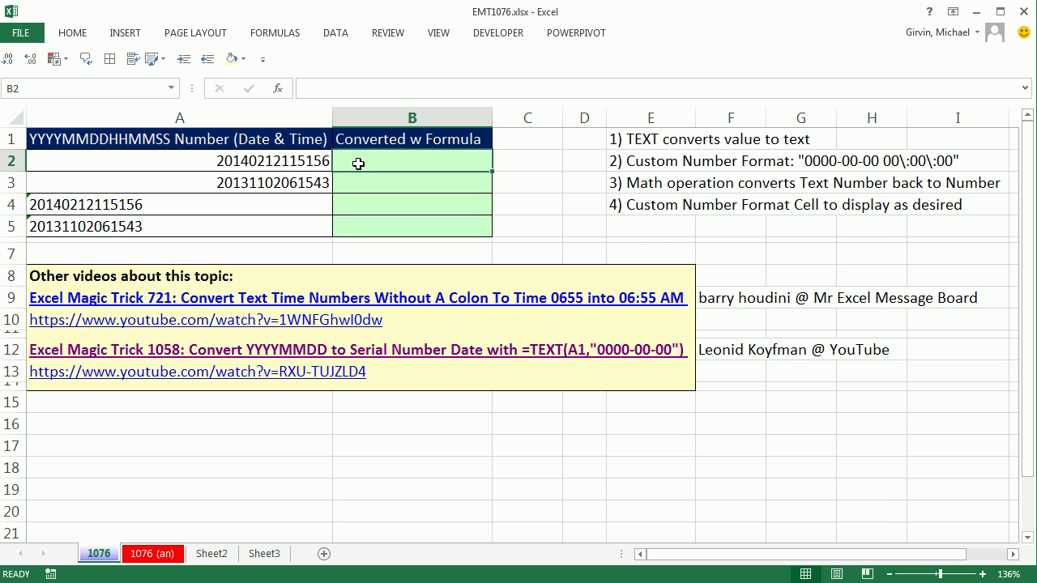
mouse_move(214, 259)
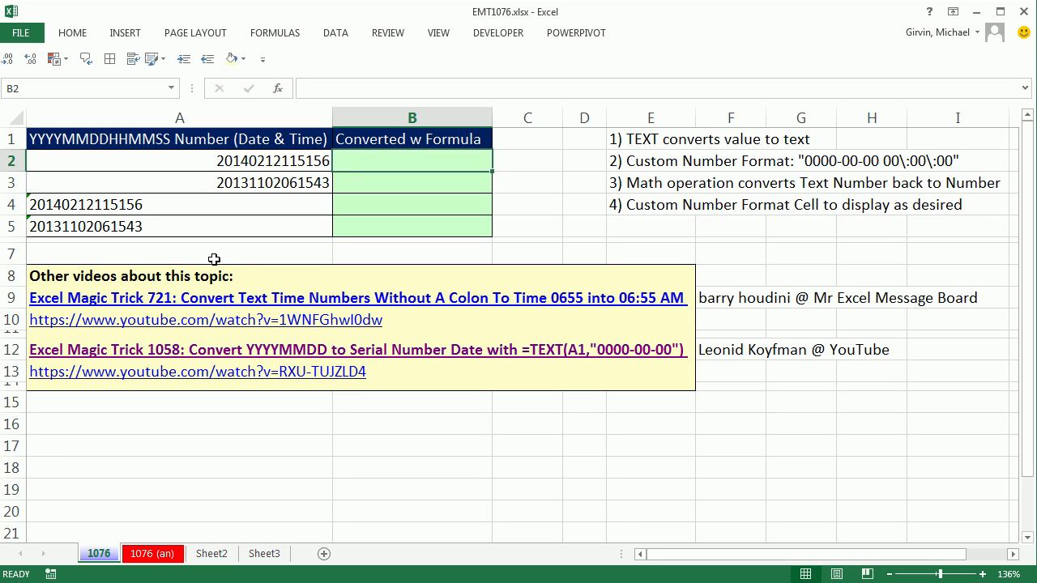
mouse_move(233, 230)
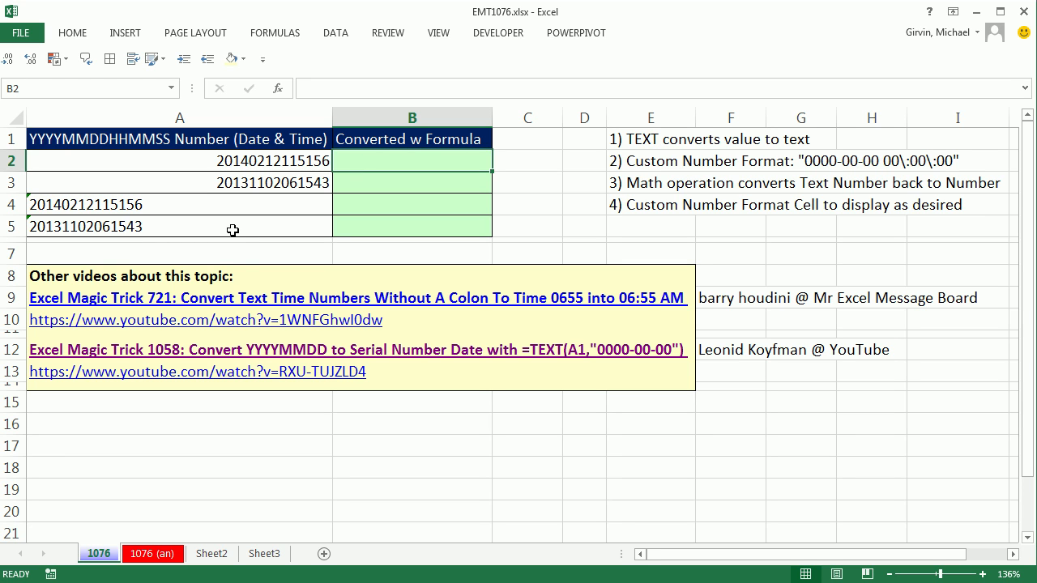
mouse_move(235, 285)
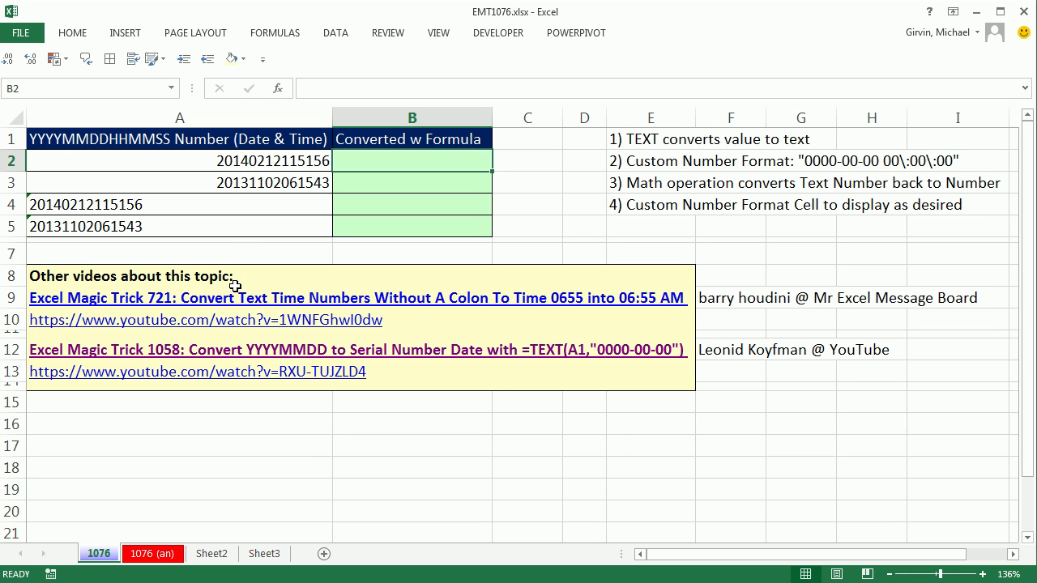
mouse_move(243, 305)
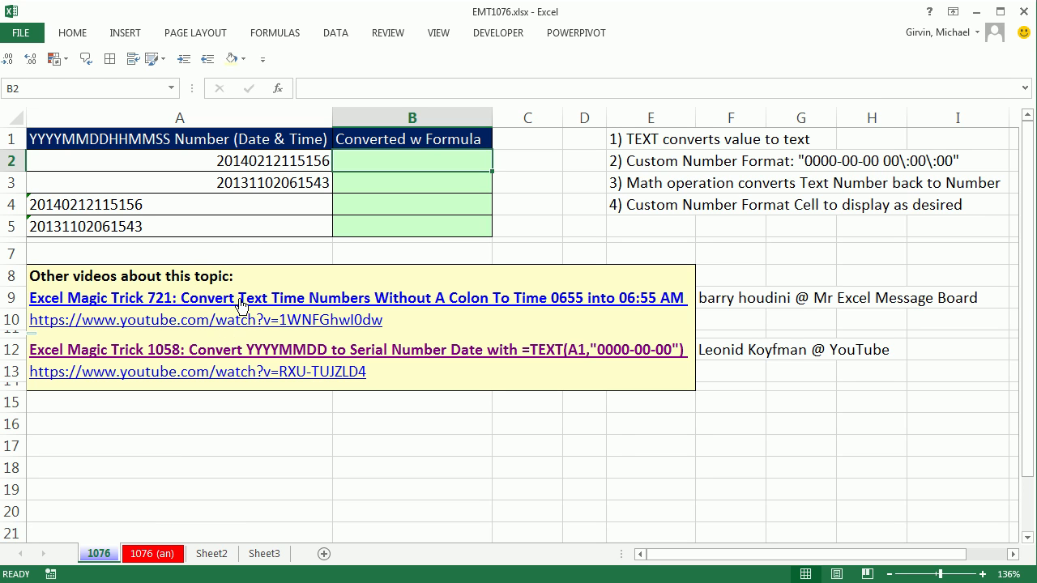
mouse_move(233, 334)
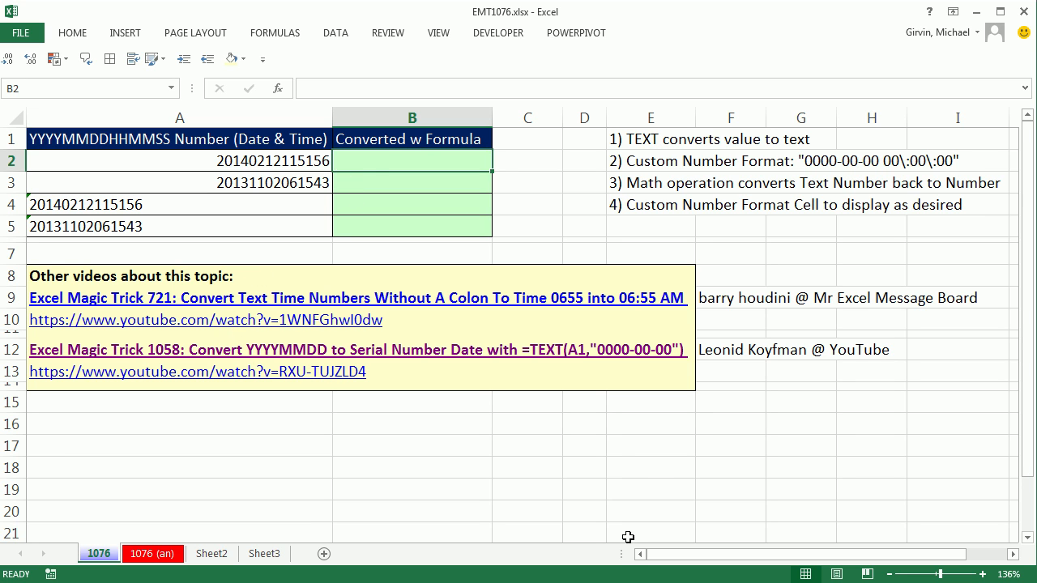
mouse_move(515, 431)
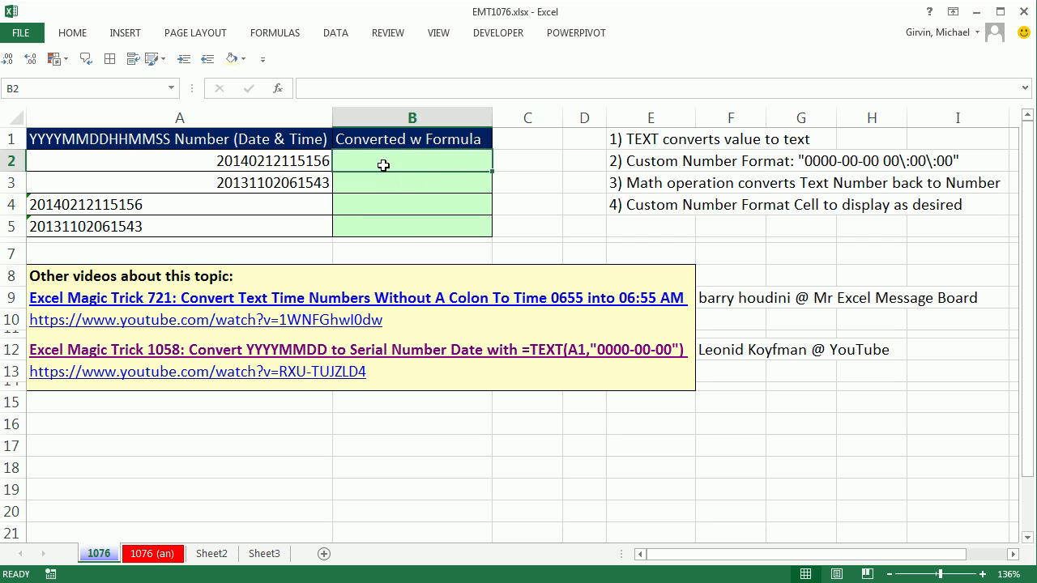
text(=)
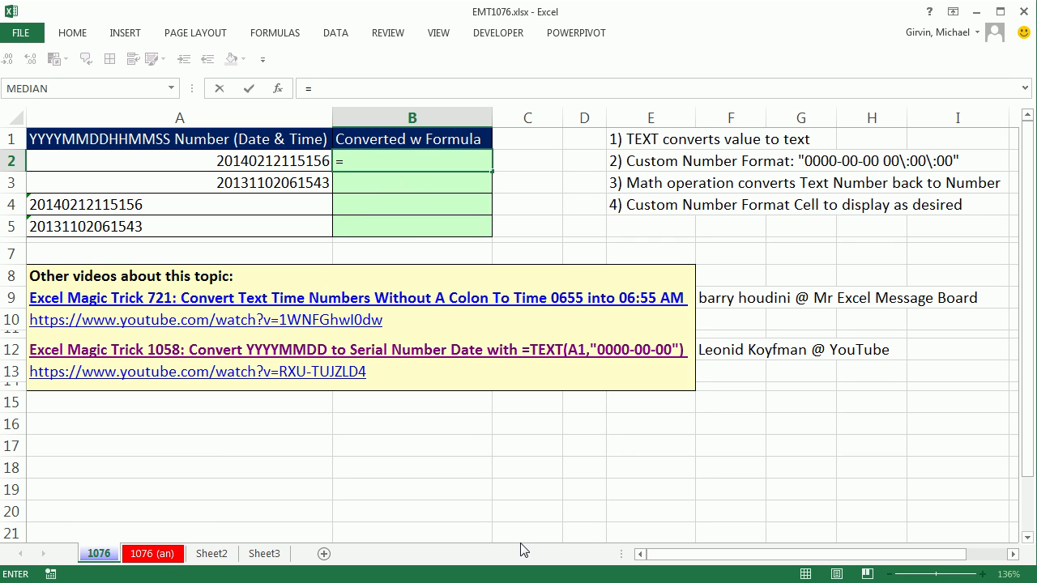
text(TEXT()
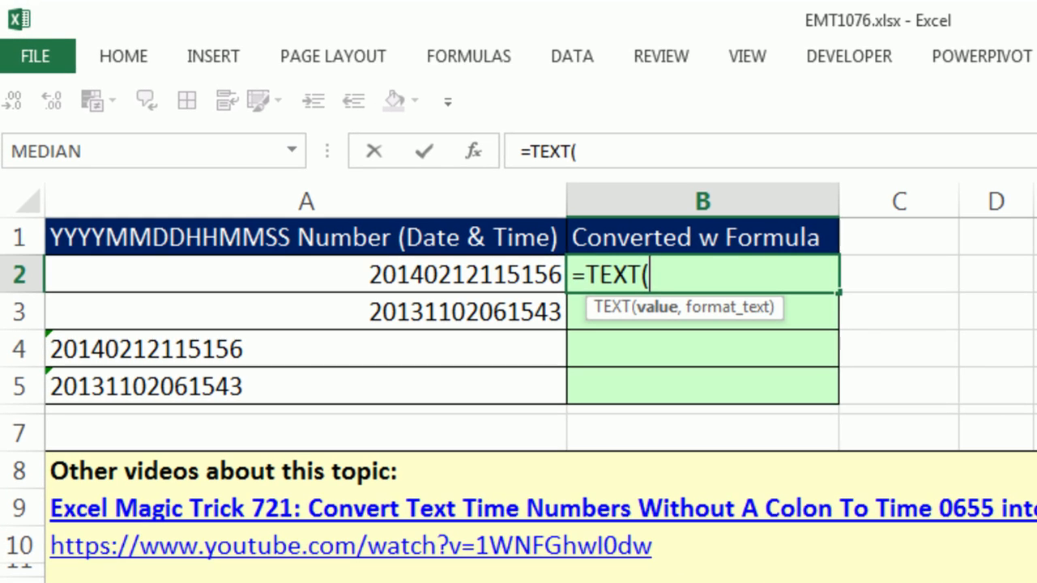
click(298, 274)
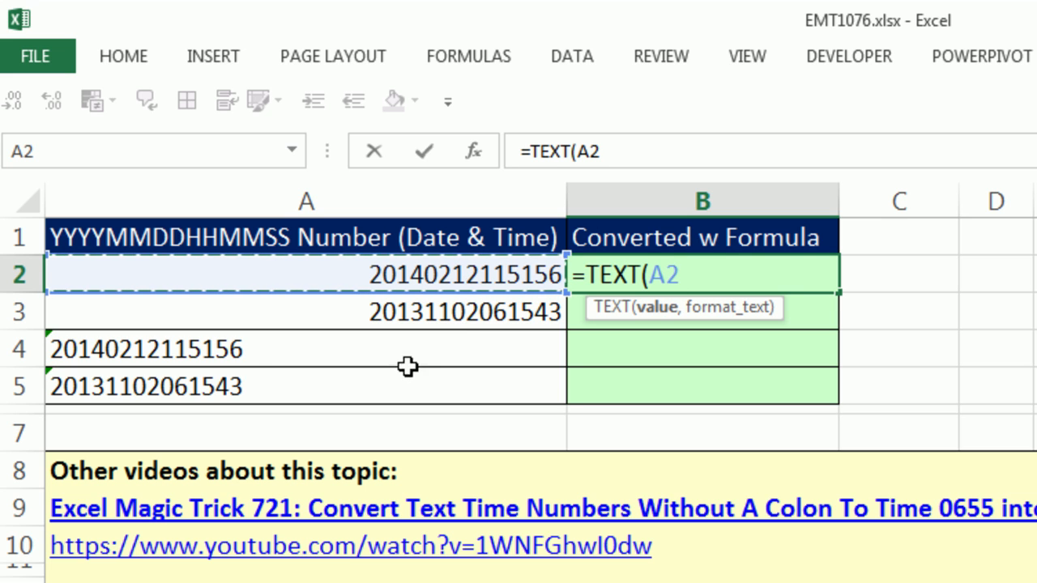
mouse_move(651, 408)
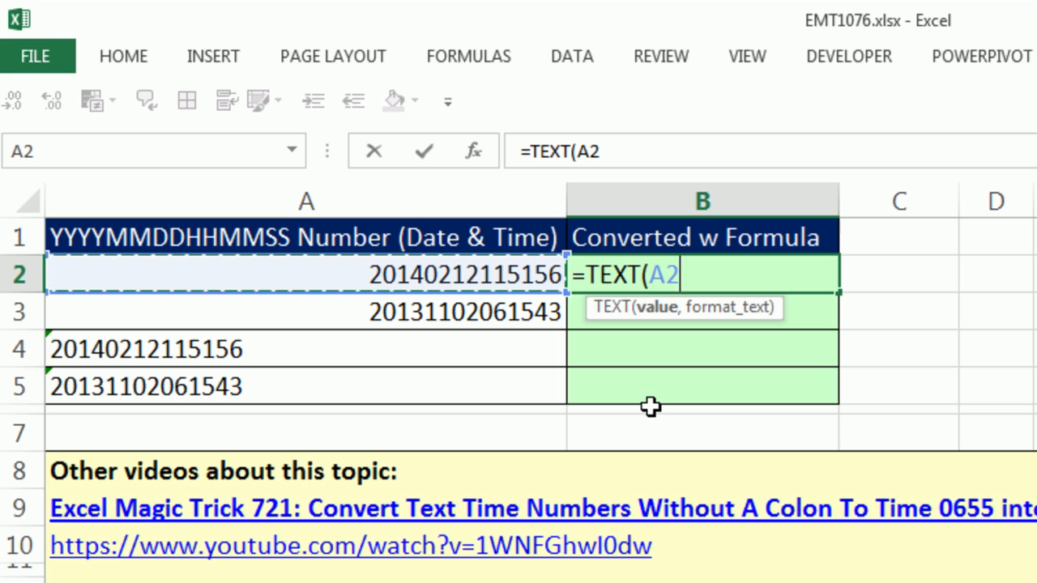
text(,)
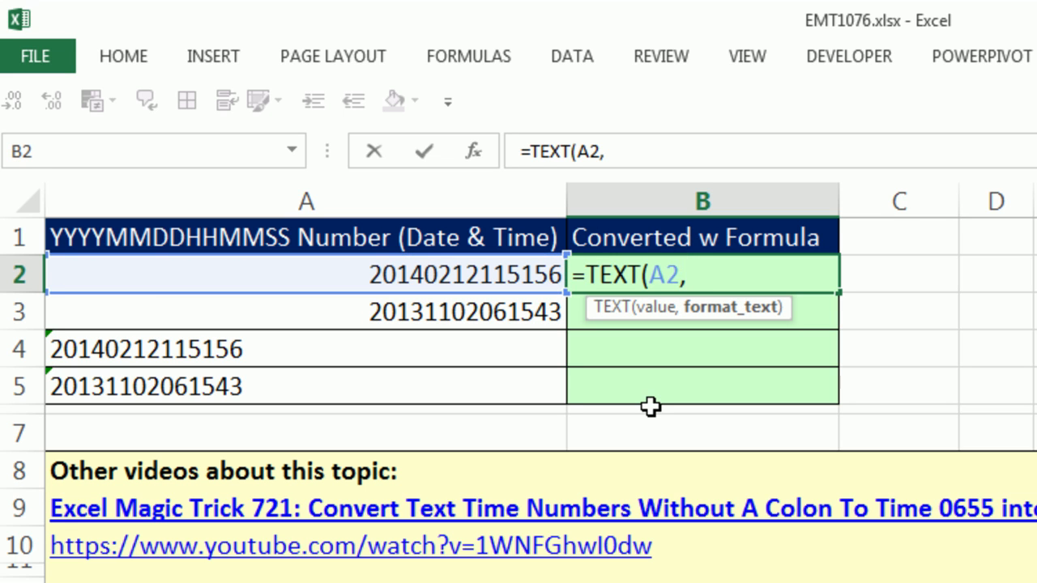
text(")
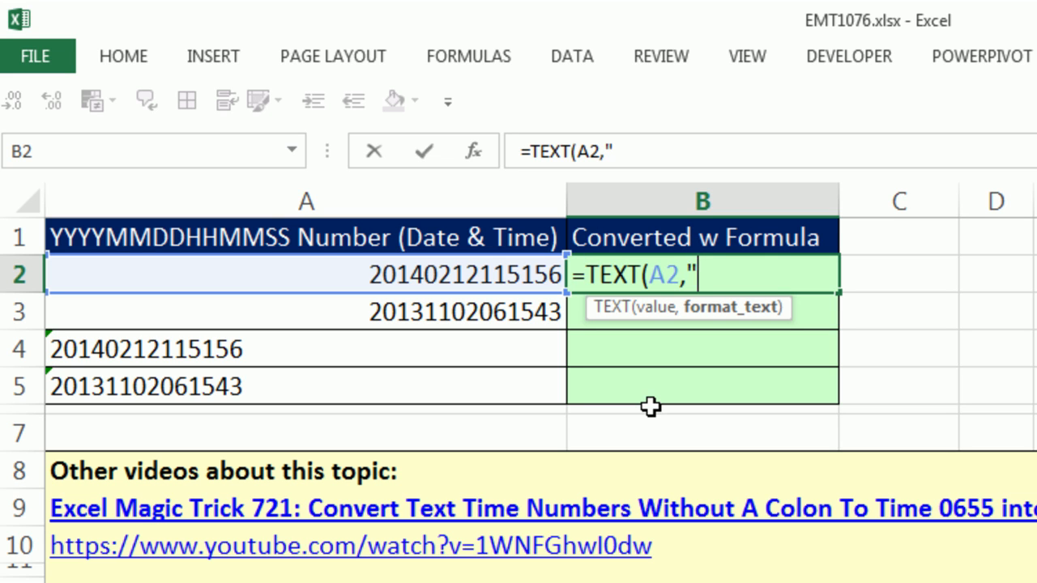
text(0)
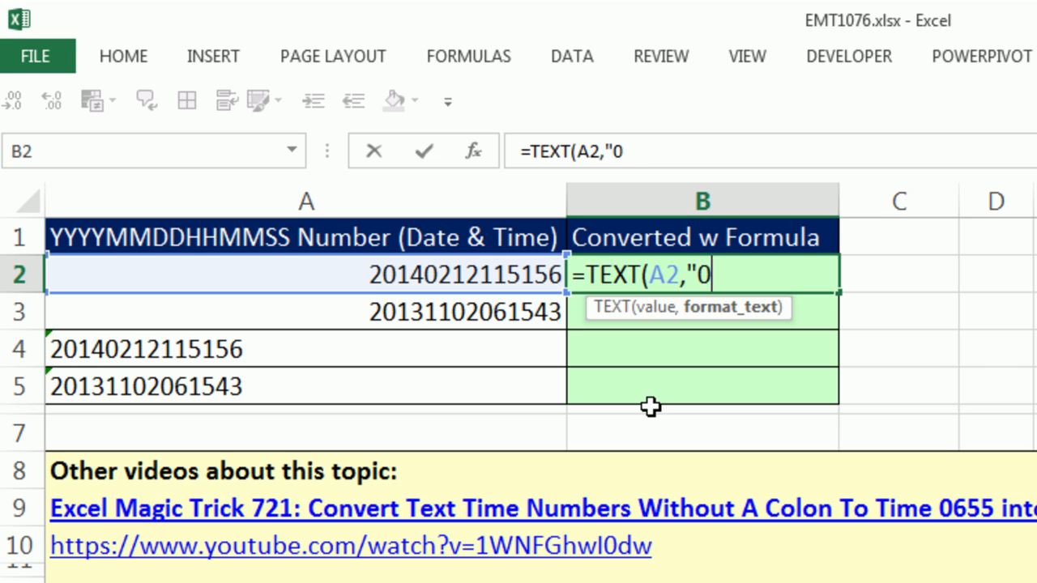
text(000)
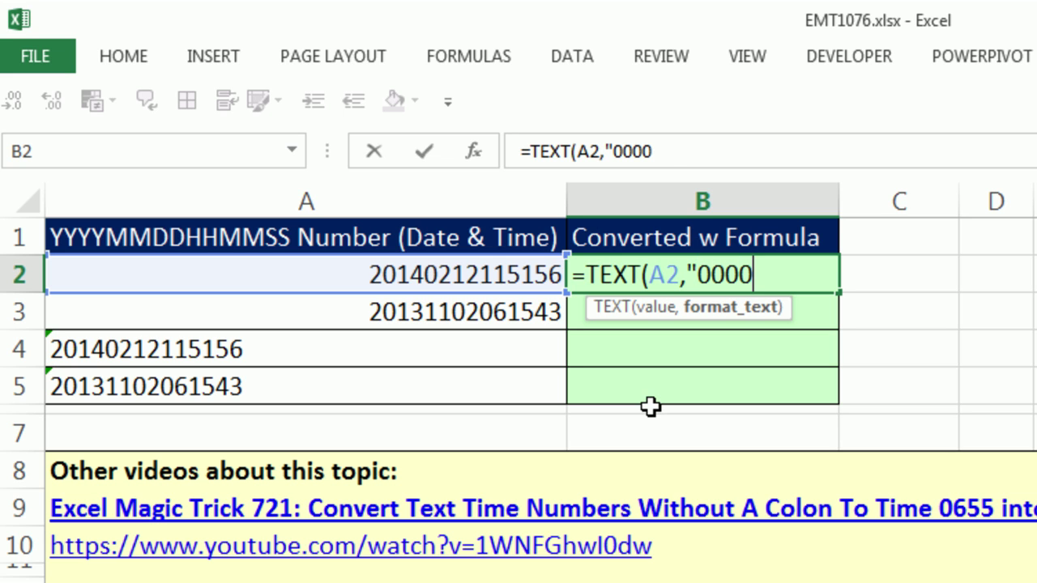
text(-00-0)
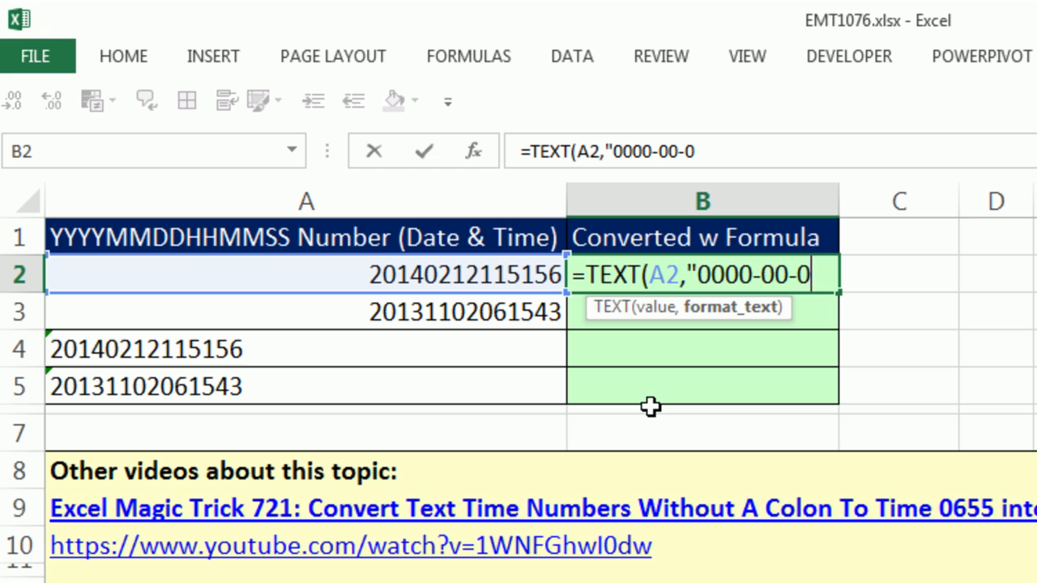
text(0)
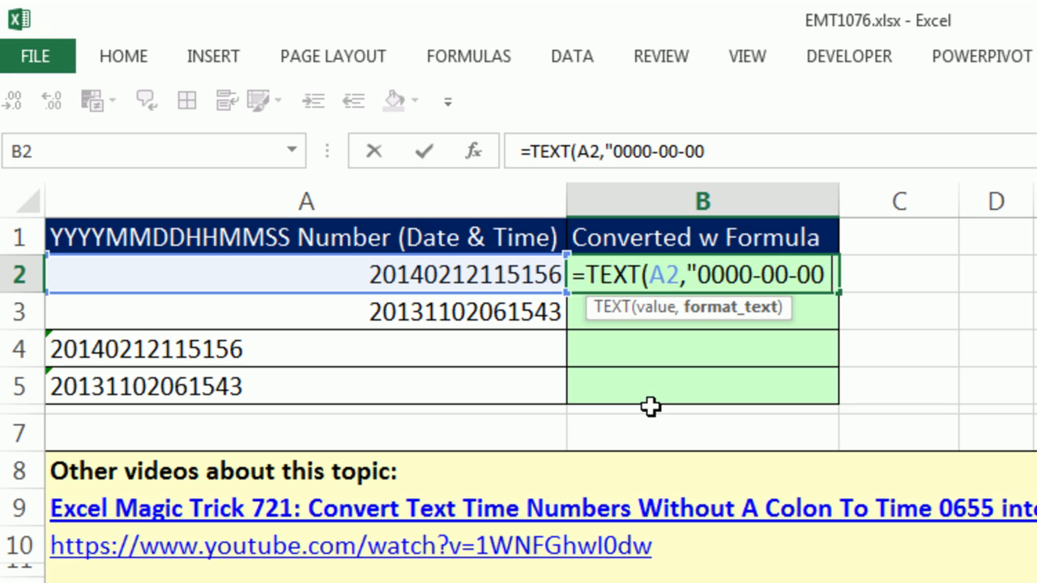
text(00)
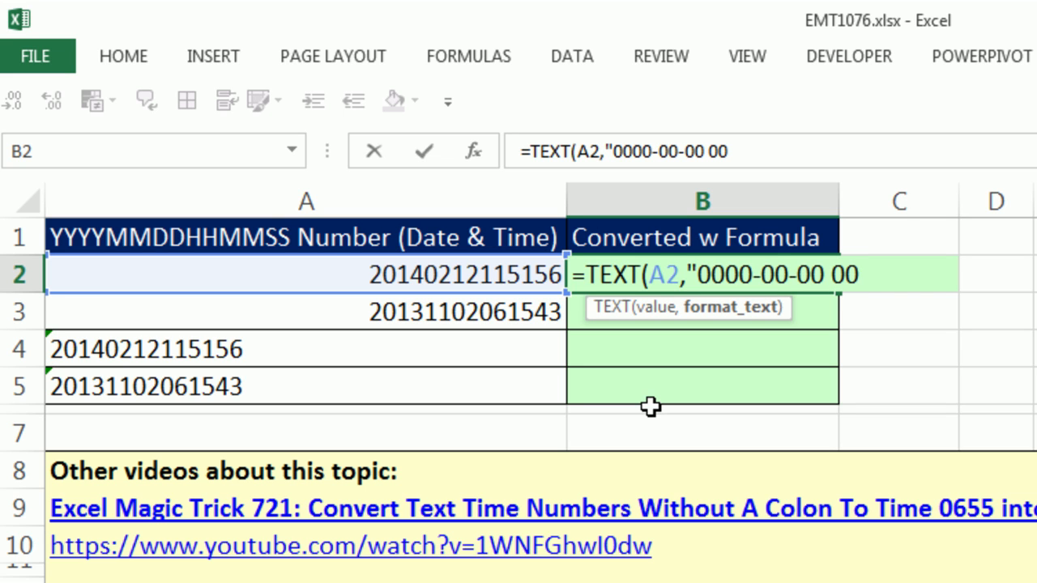
text(\)
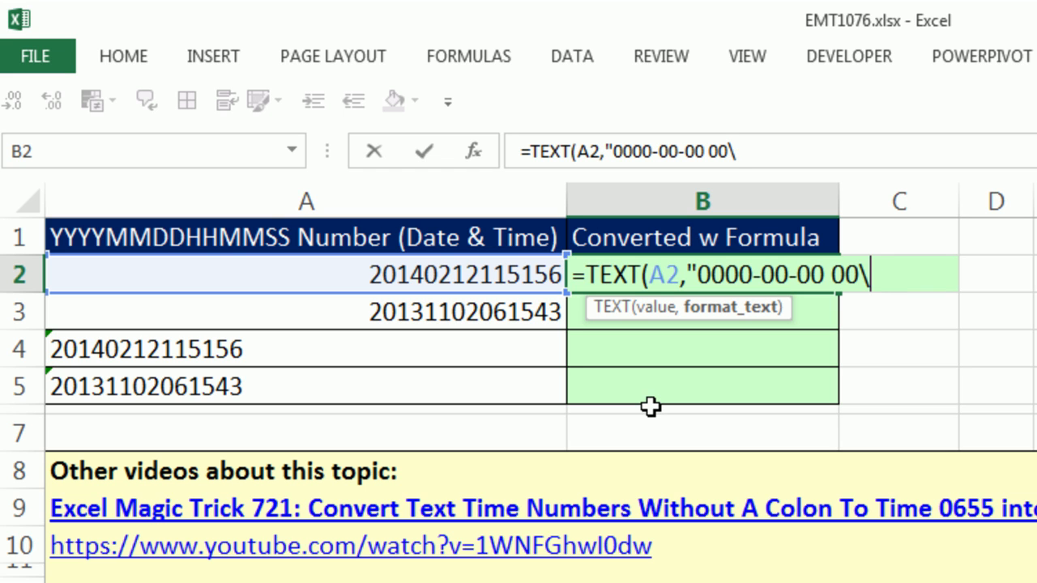
text(:)
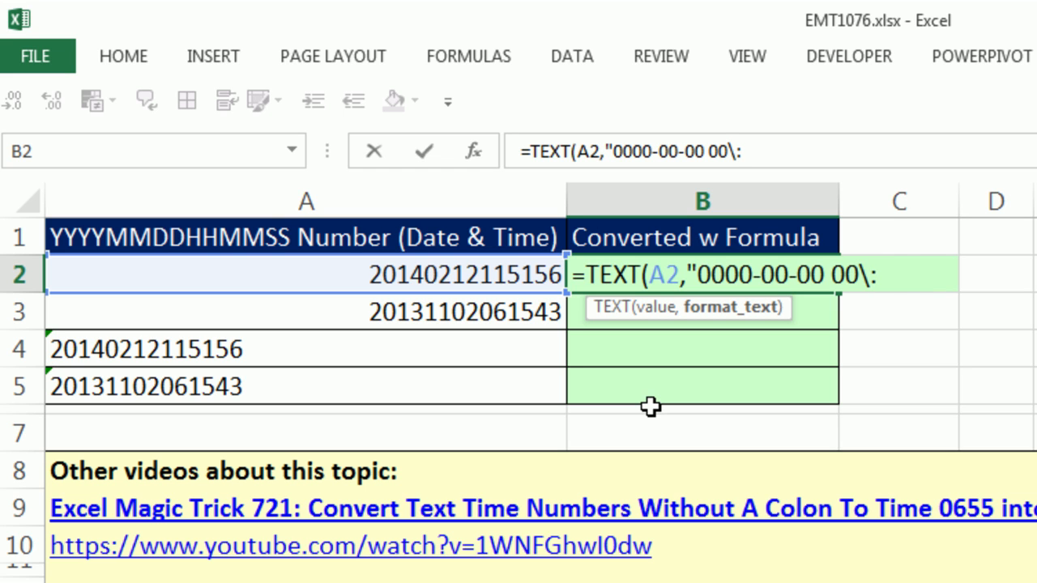
text(:00\)
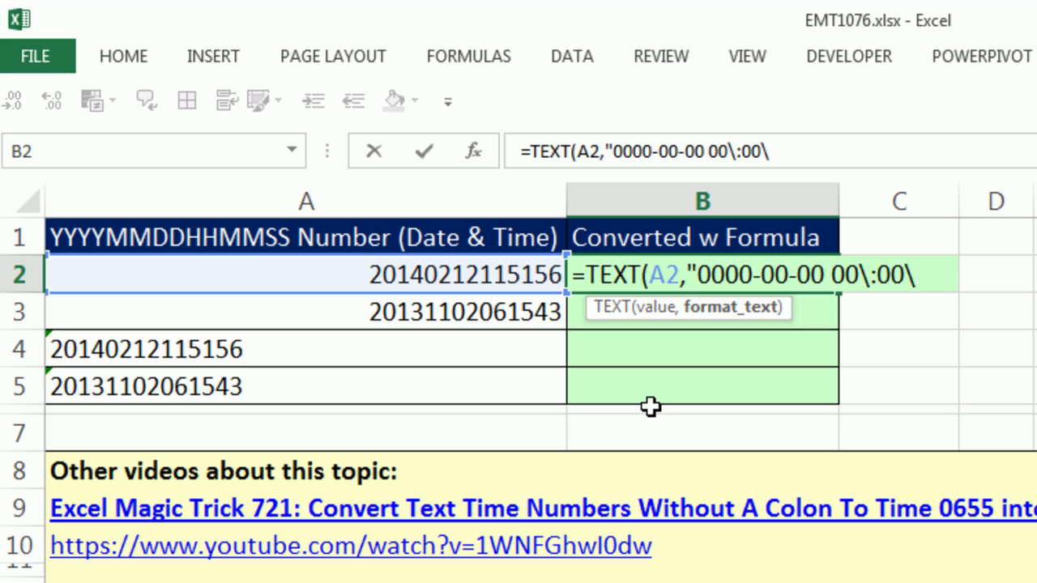
text(:)
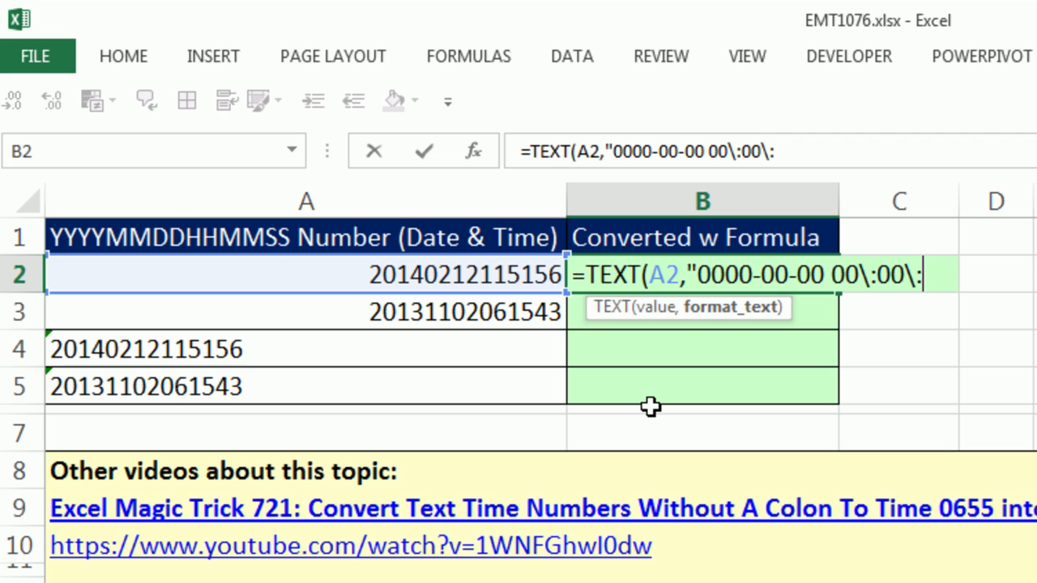
text(00")
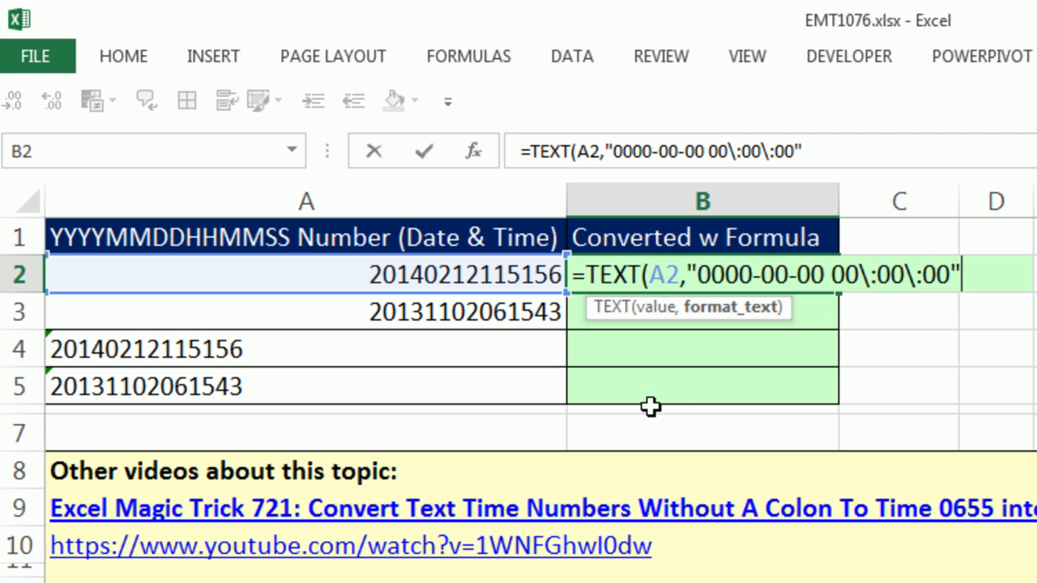
click(690, 275)
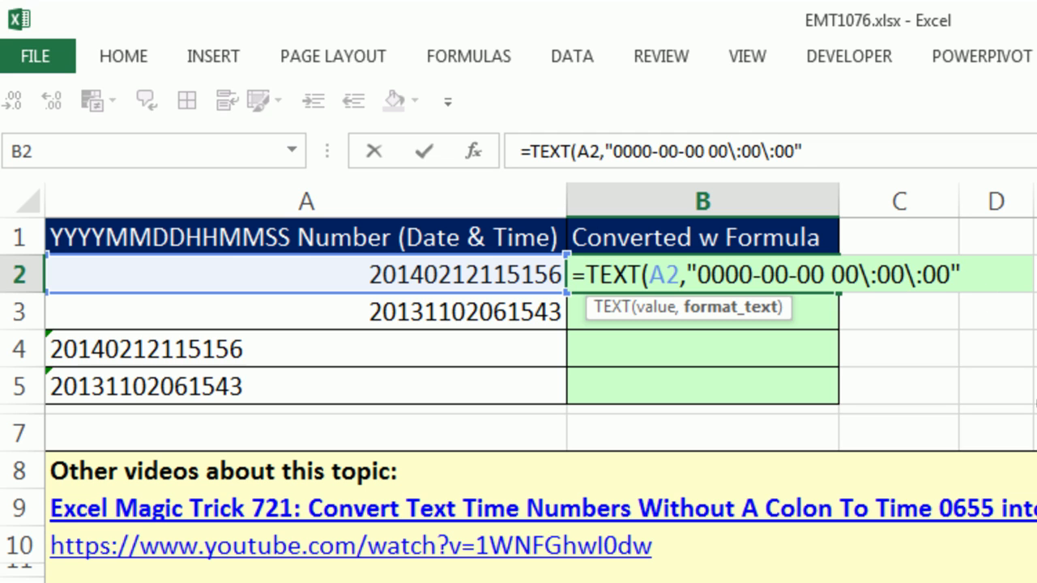
key(Enter)
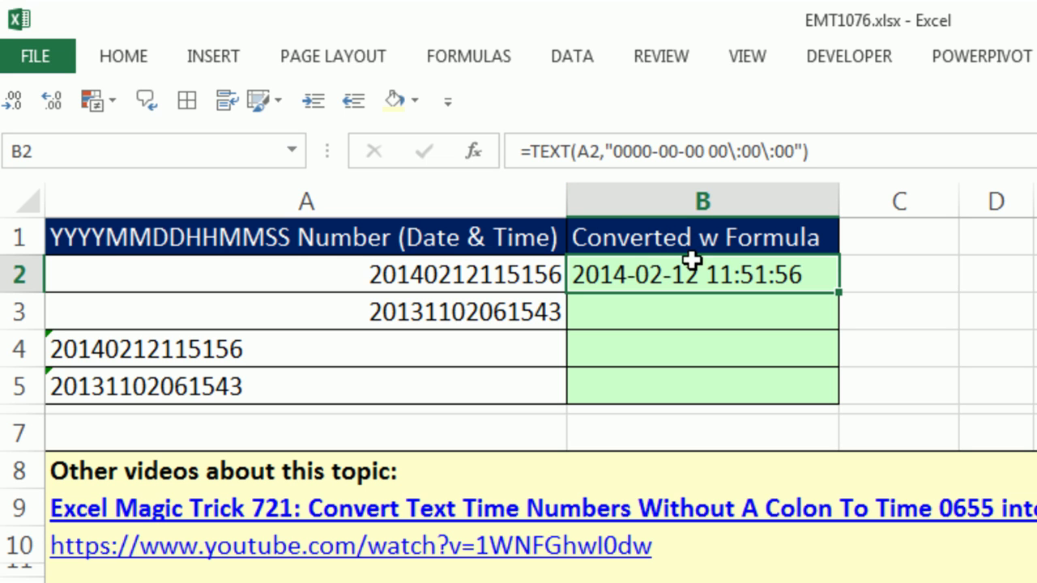
mouse_move(758, 246)
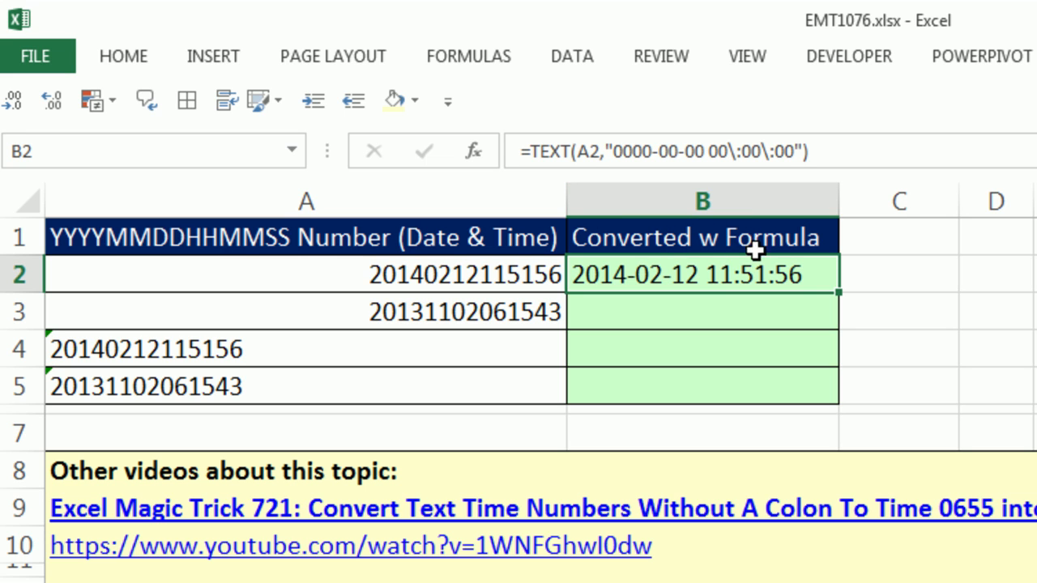
mouse_move(839, 298)
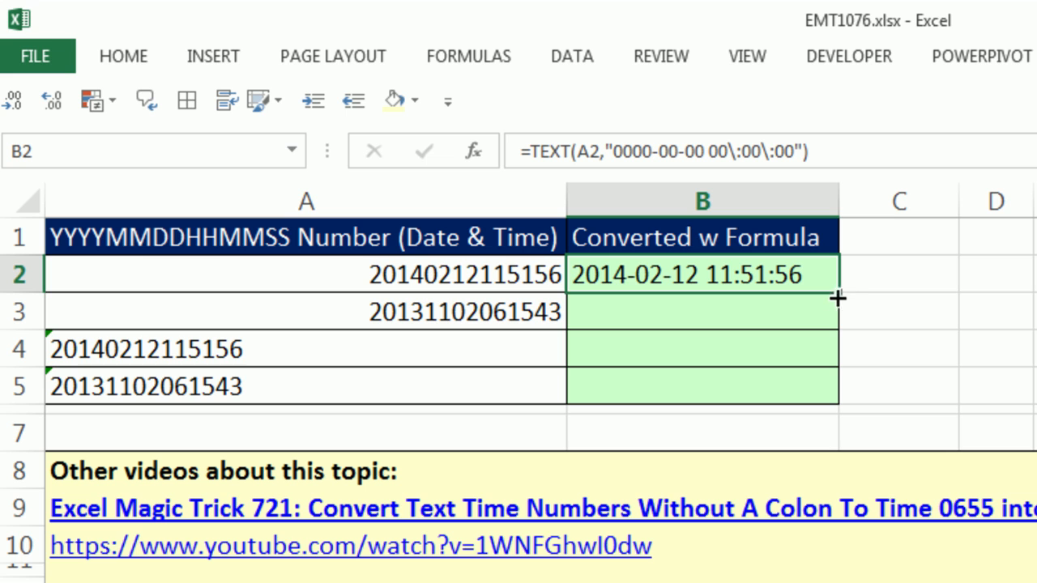
Step: Fill the TEXT formula from B2 down to B5 so all four rows convert
drag(839, 291, 839, 402)
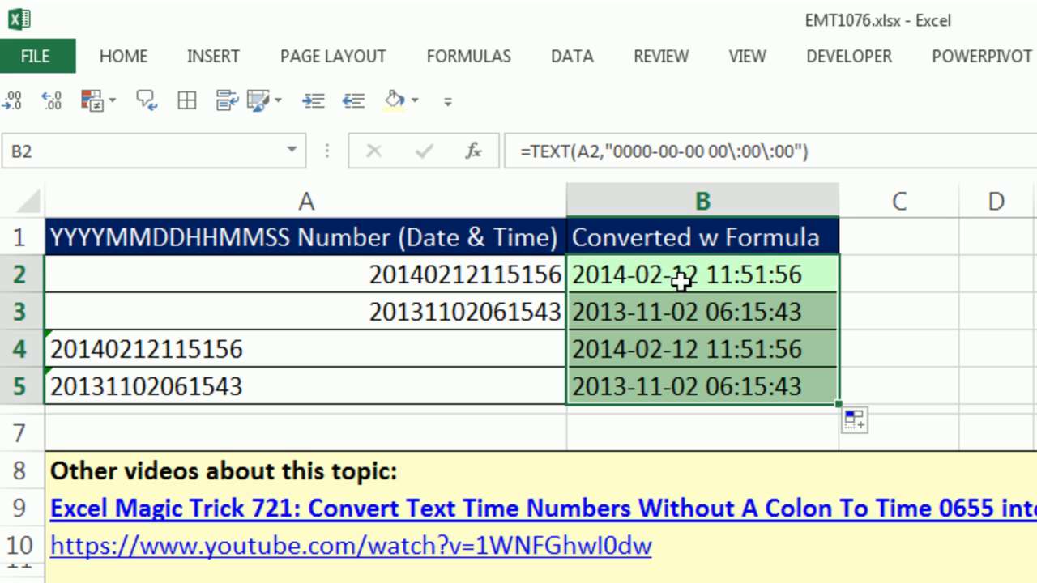
mouse_move(721, 273)
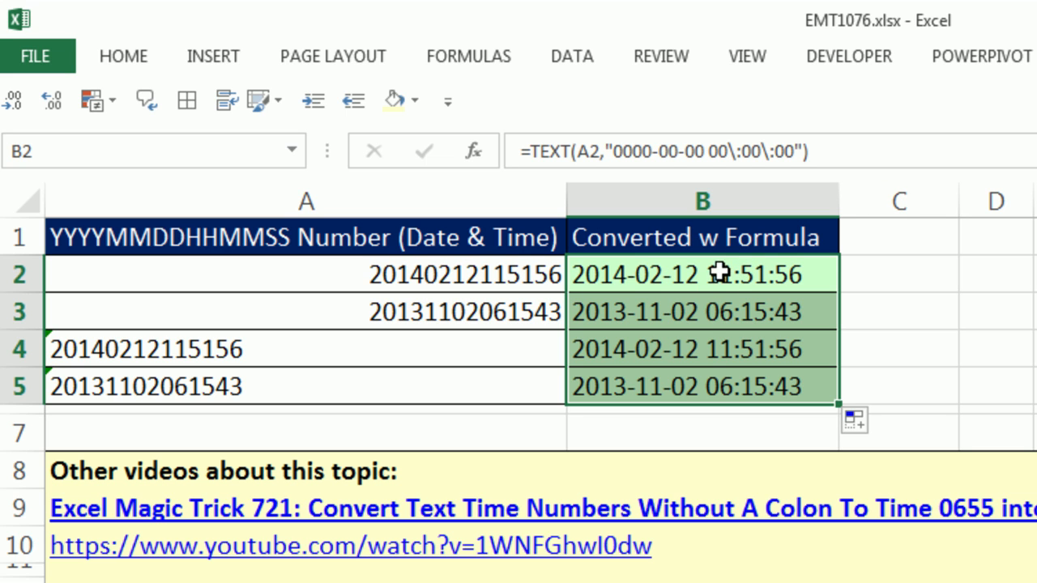
mouse_move(925, 286)
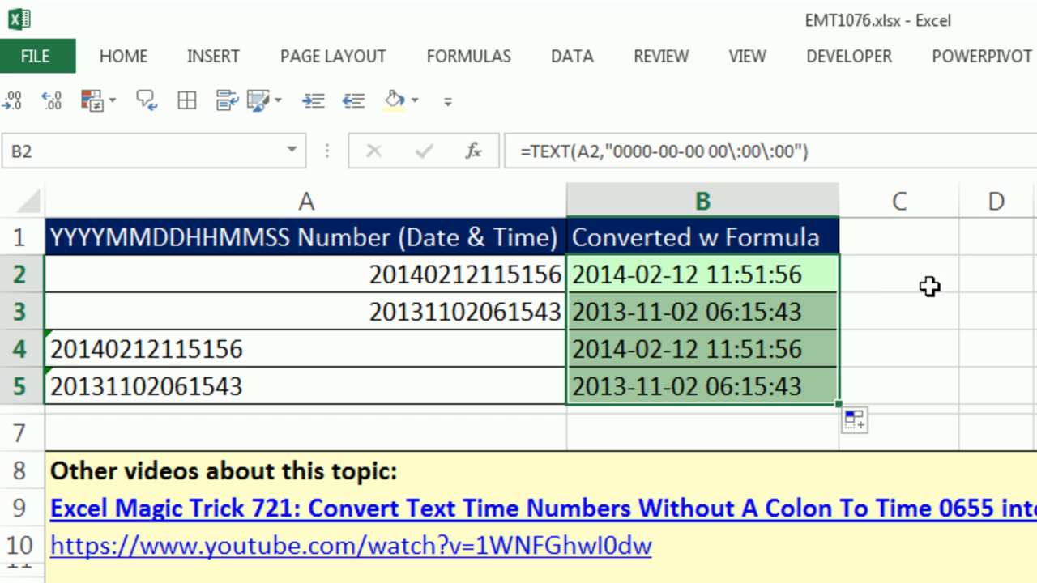
Step: Add +0 to the B2:B5 formulas and show them as General serials like 41682.4944
key(F2)
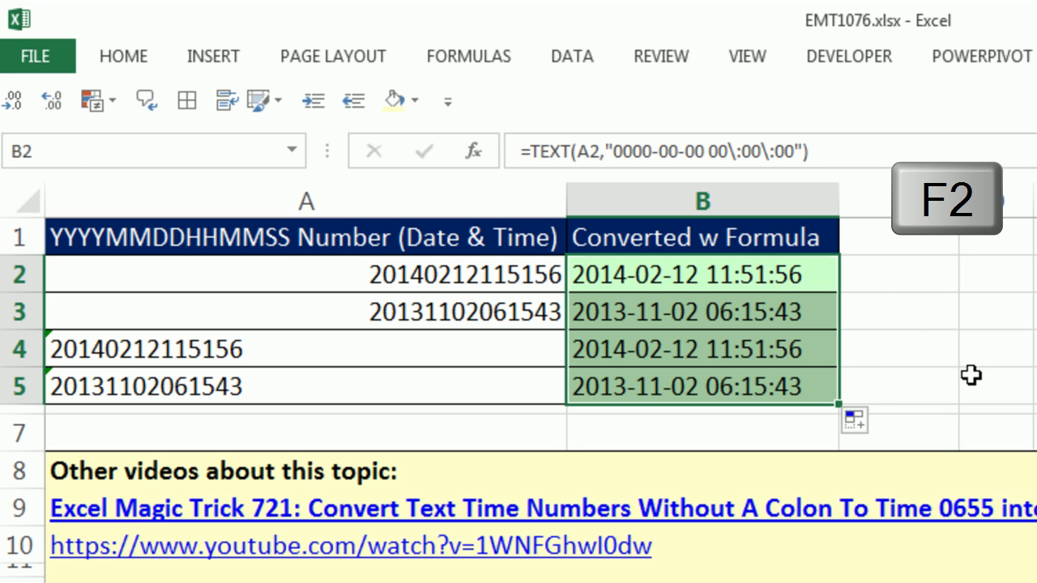
key(F2)
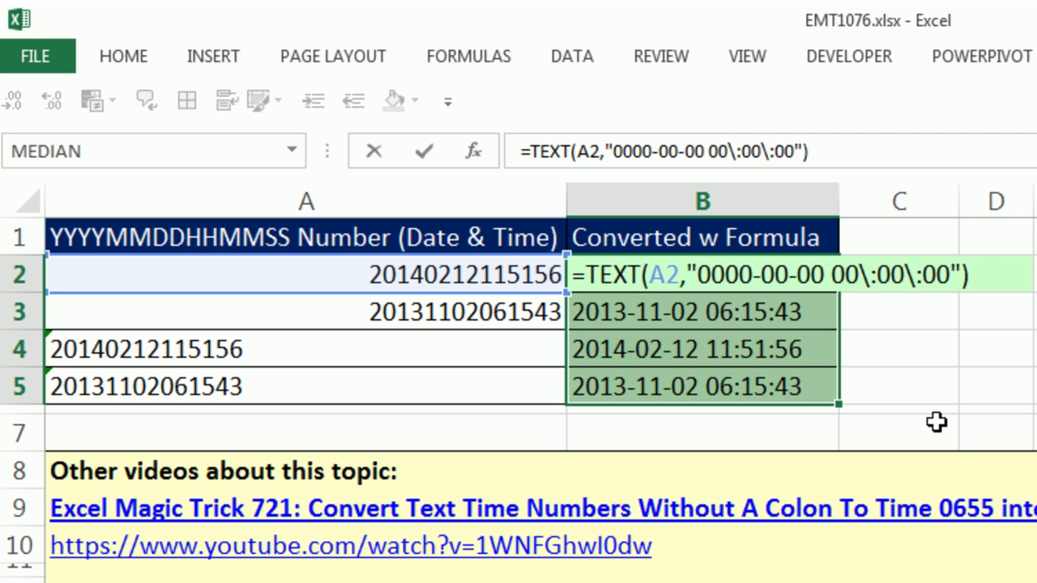
text(+0)
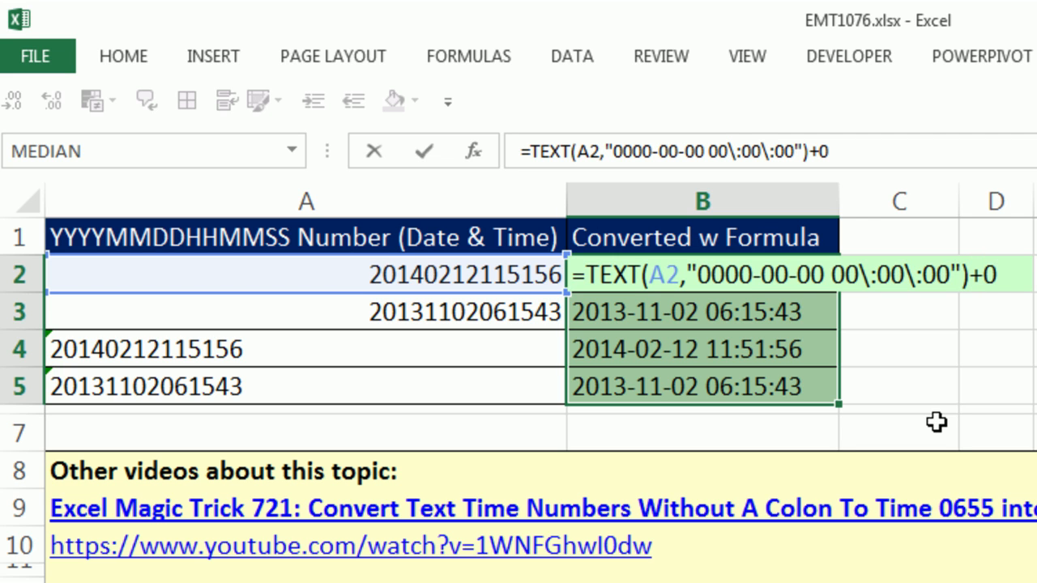
key(Ctrl+Enter)
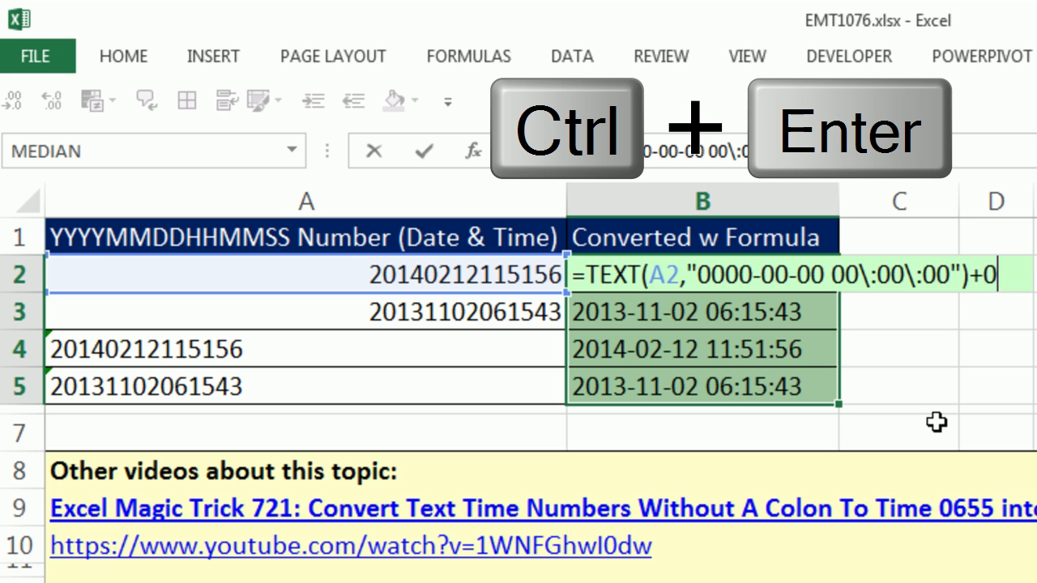
key(ctrl+enter)
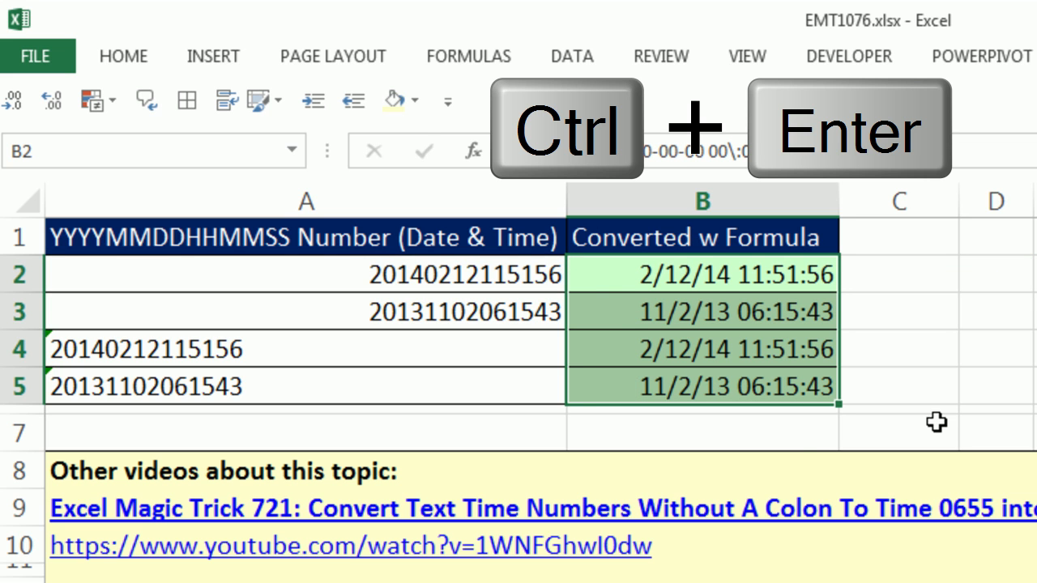
key(Ctrl+Enter)
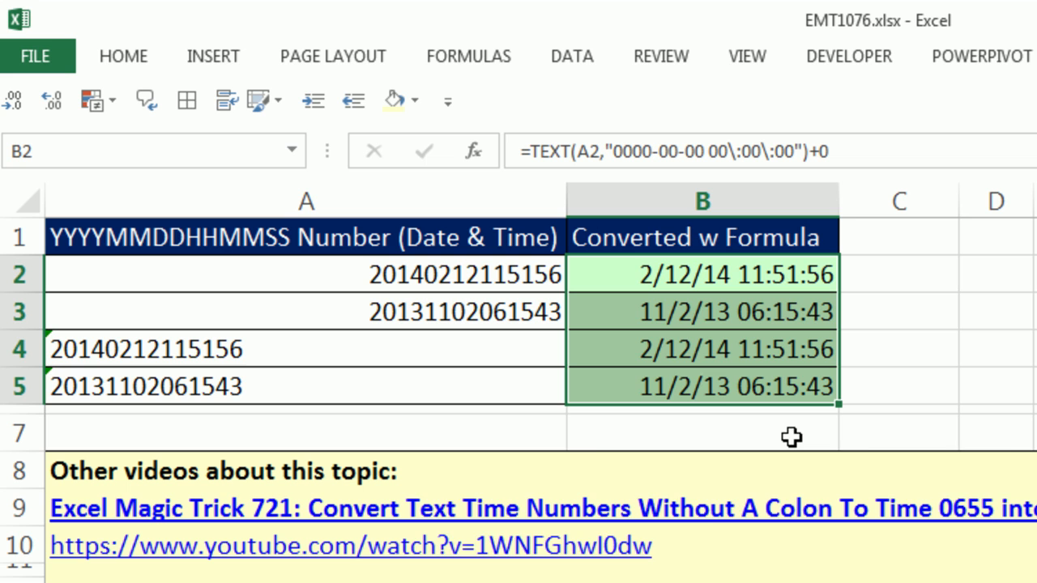
key(Ctrl+Shift+`)
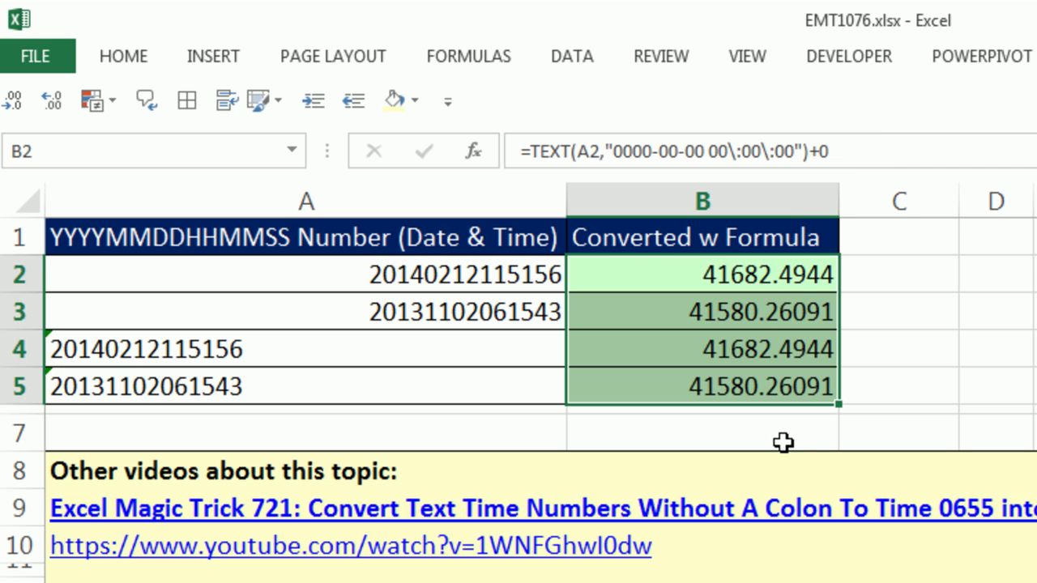
Step: Bring up Format Cells (Ctrl+1) for B2:B5 and select the Custom category
key(Ctrl+1)
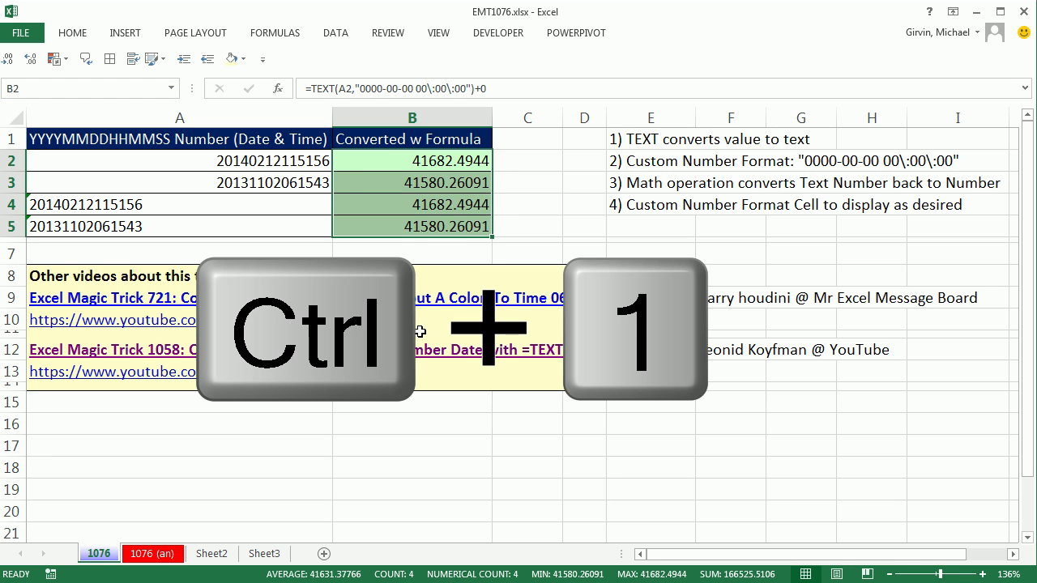
key(ctrl+1)
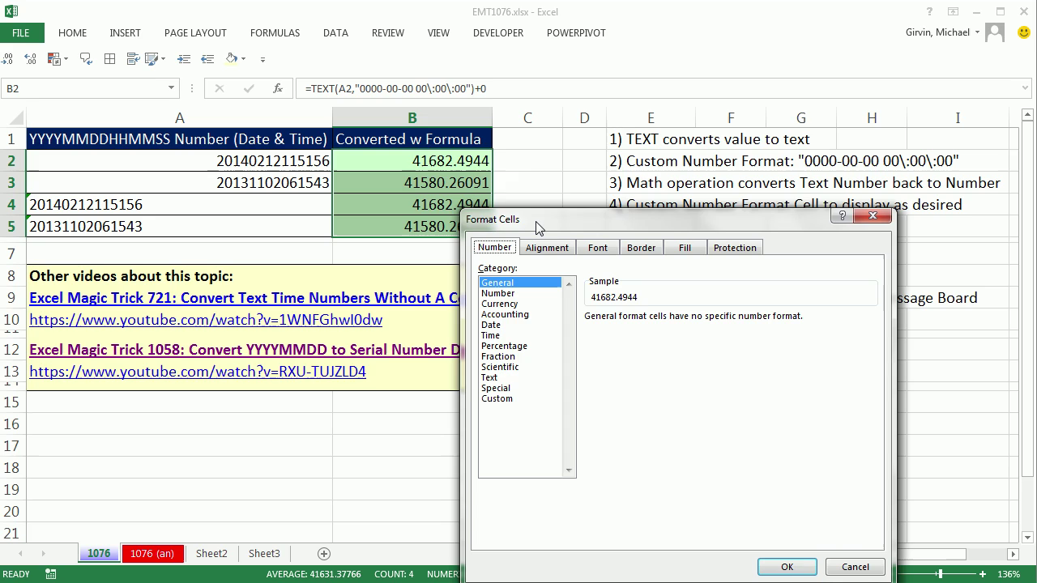
click(498, 398)
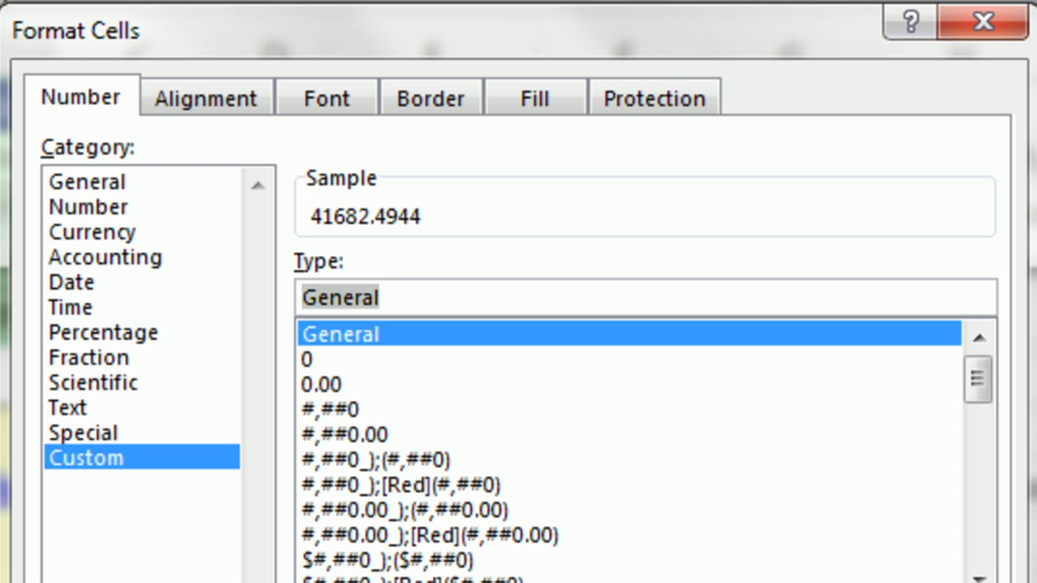
Step: Apply custom format m/d/y hh:mm:ss so the cells read like 2/12/14 11:51:56
text(m)
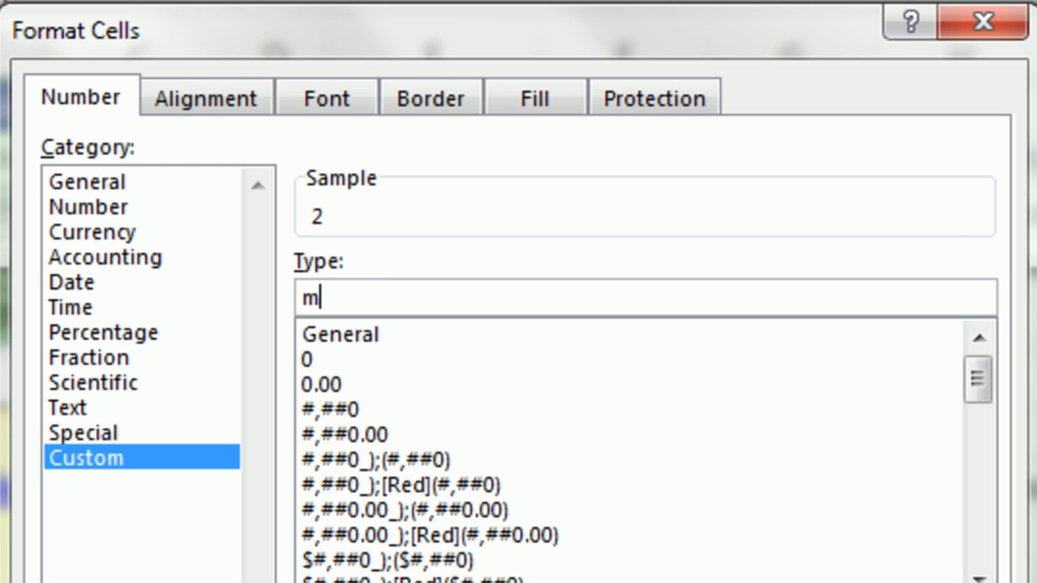
text(/d/)
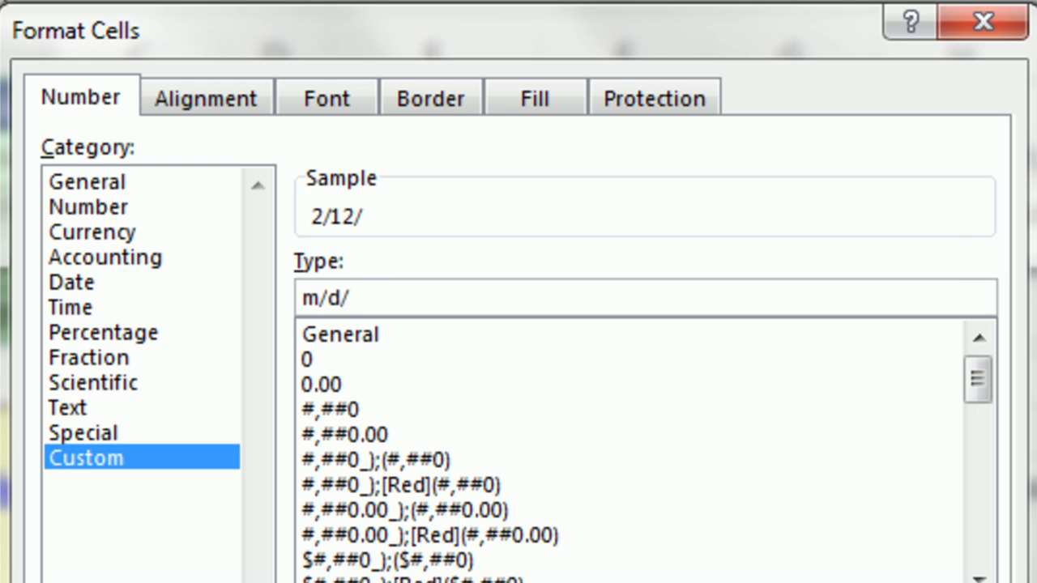
text(y)
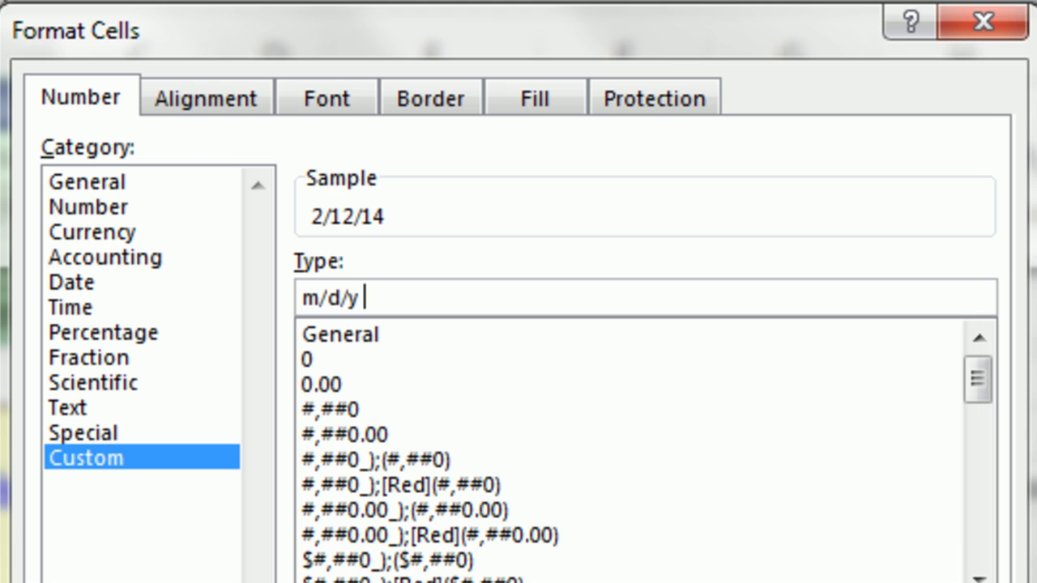
text(hh:)
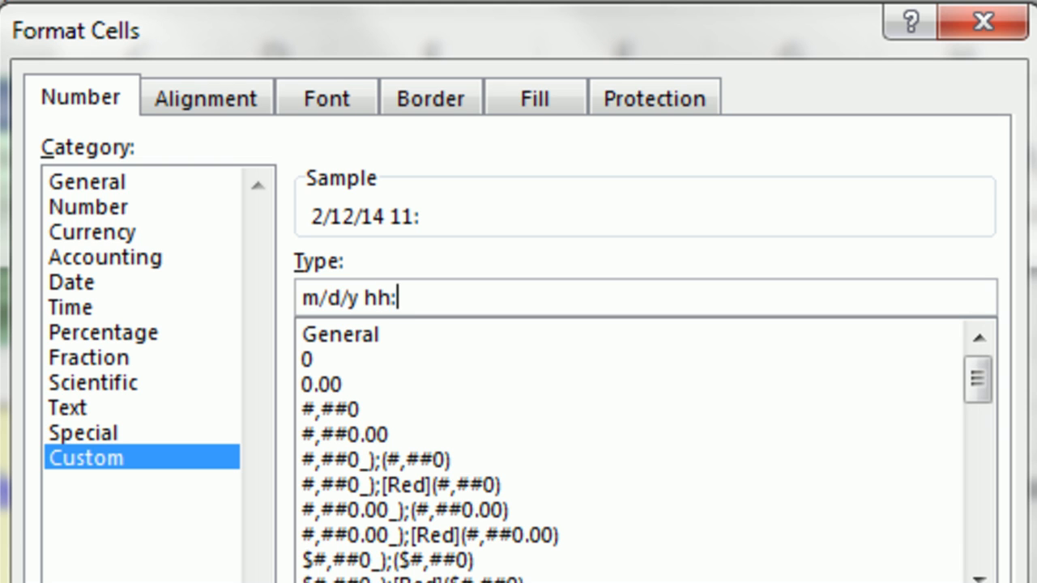
text(mm)
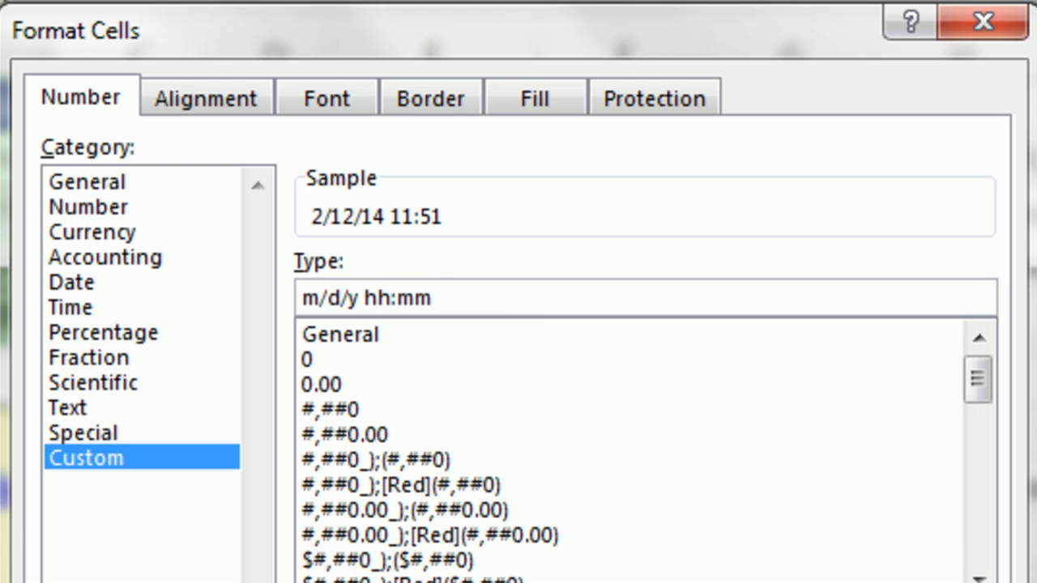
text(:ss)
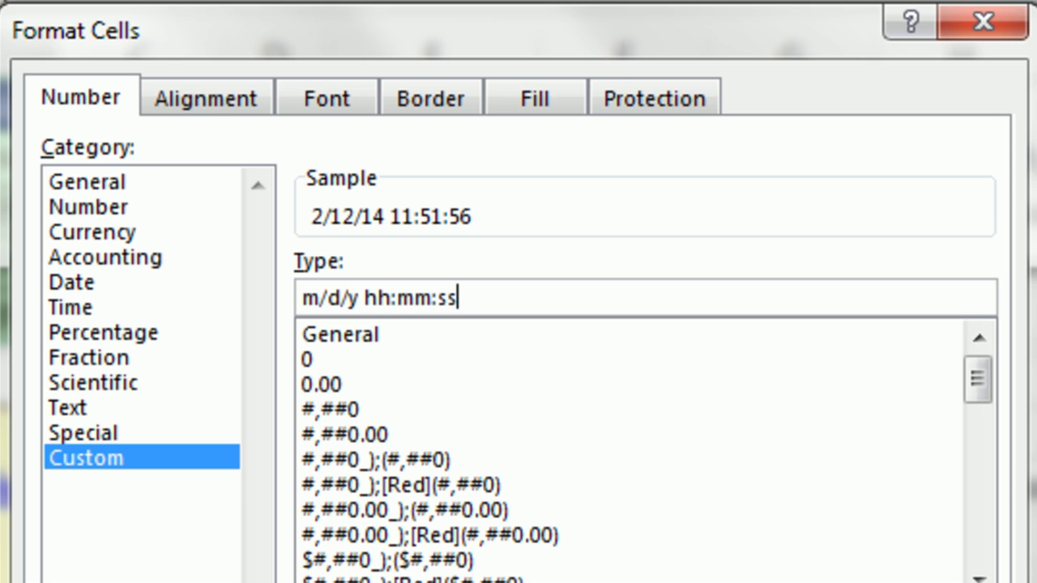
mouse_move(390, 266)
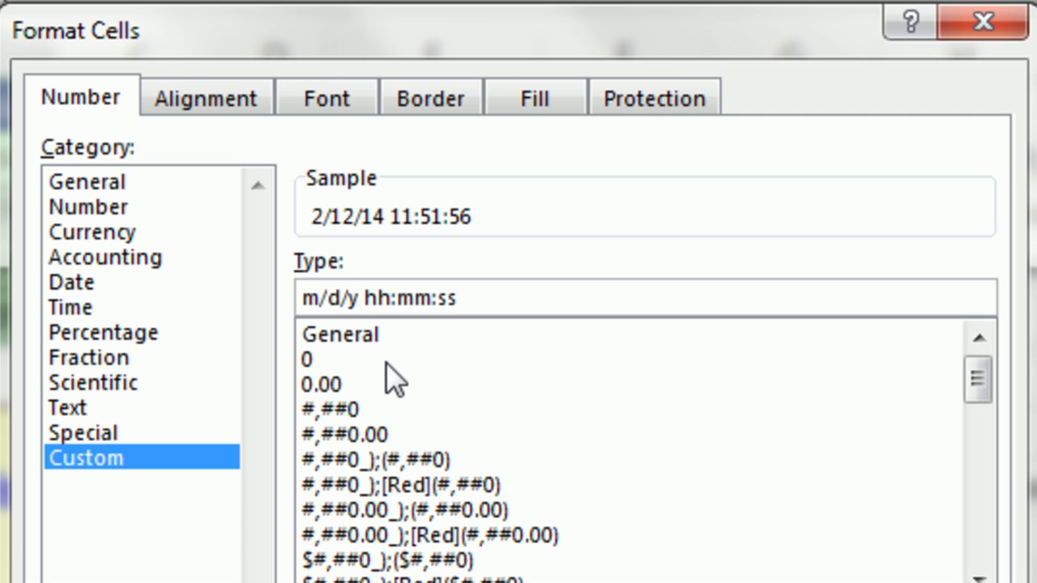
text(yy)
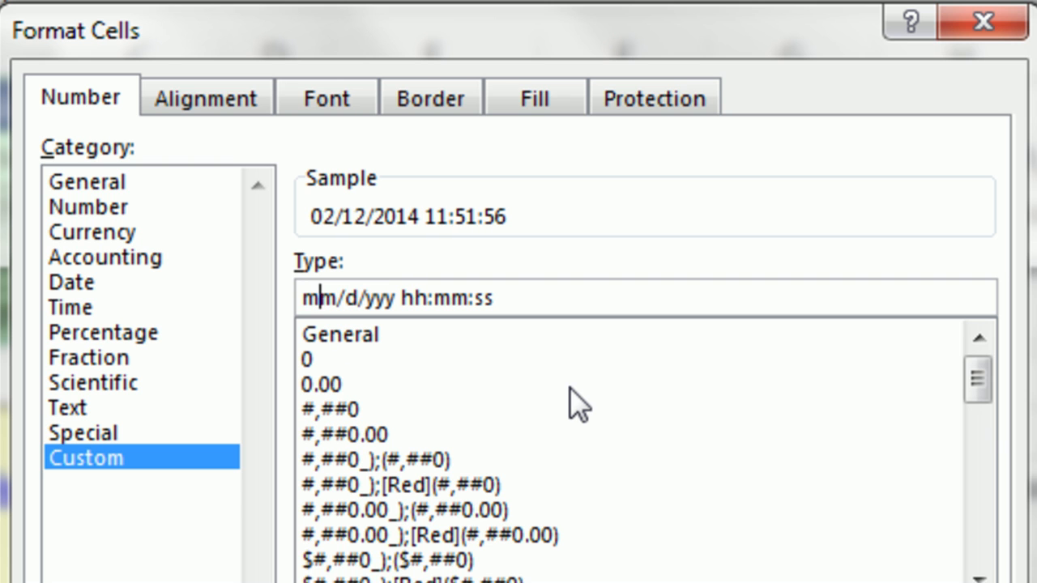
key(Backspace)
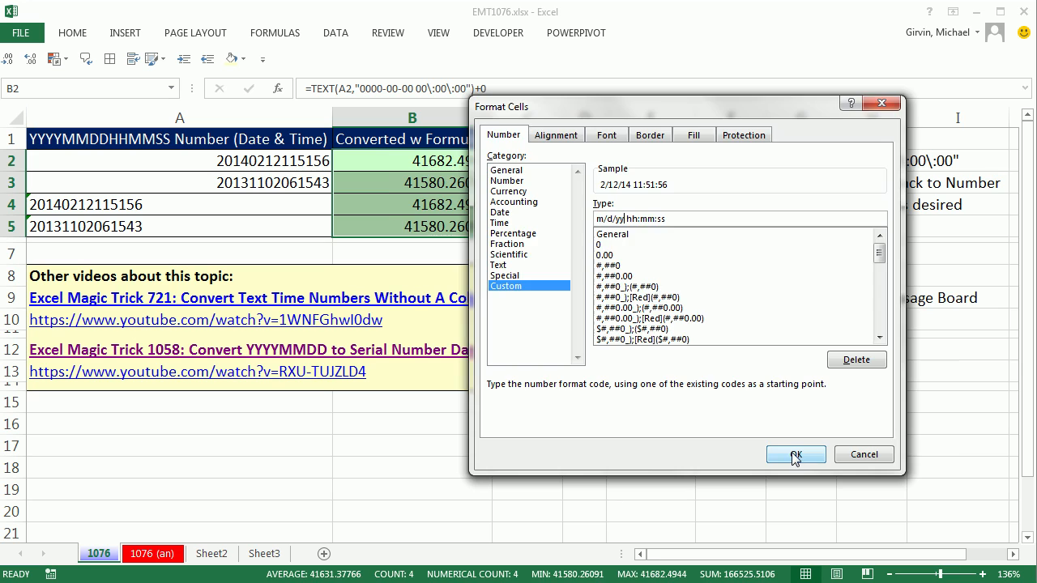
click(795, 454)
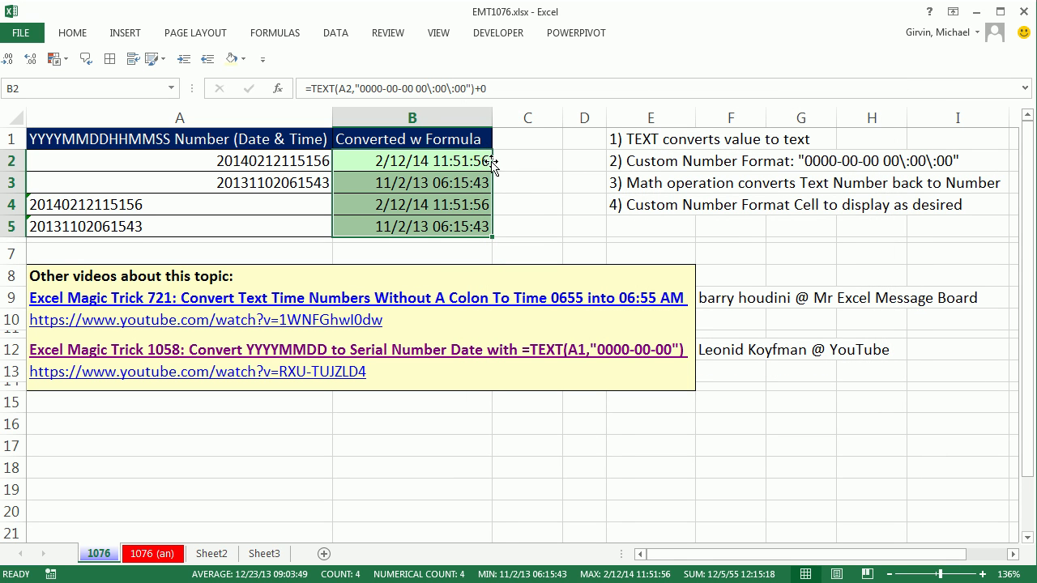